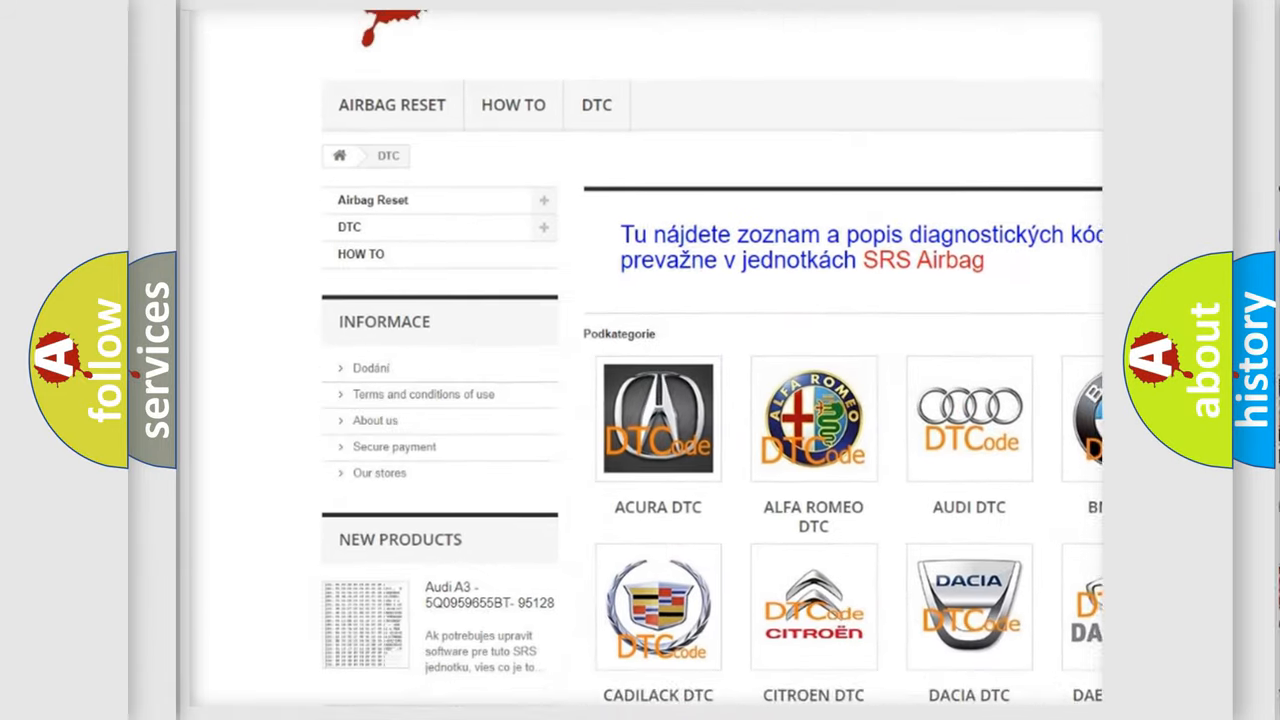
Step: Scroll the DTC page past the car-make logos and code list to the footer
scroll(down, 3)
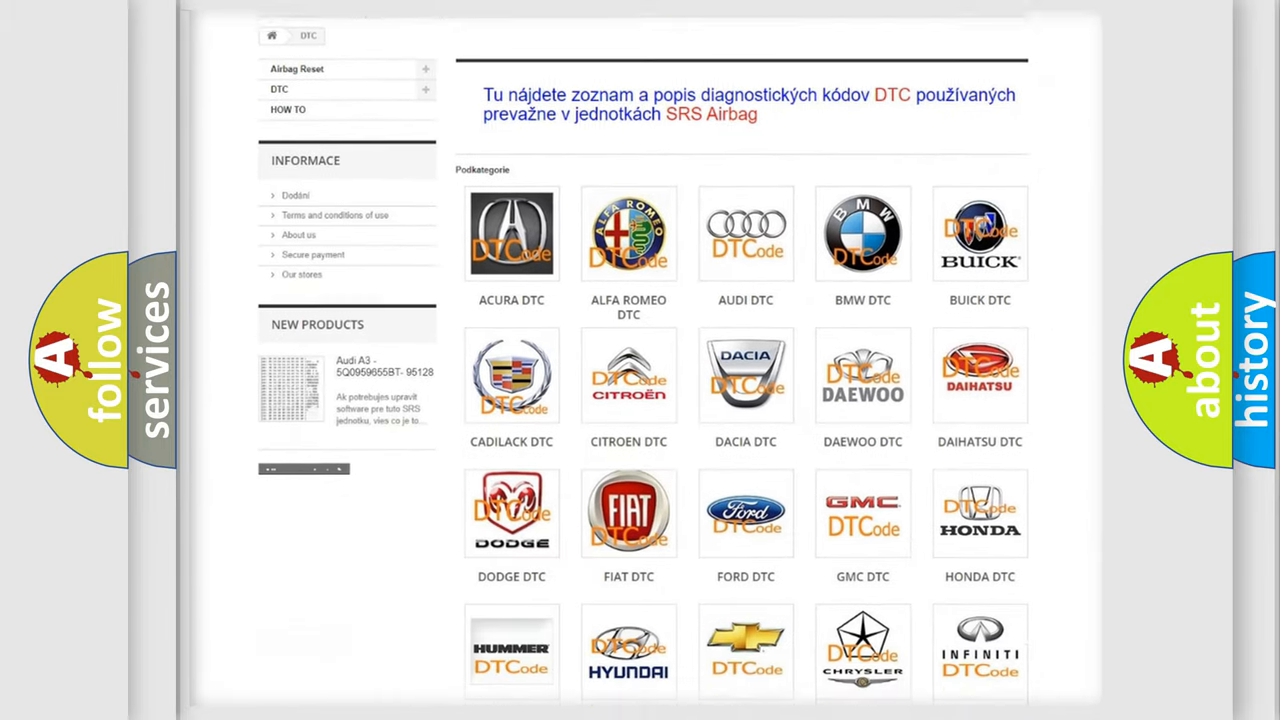
scroll(down, 3)
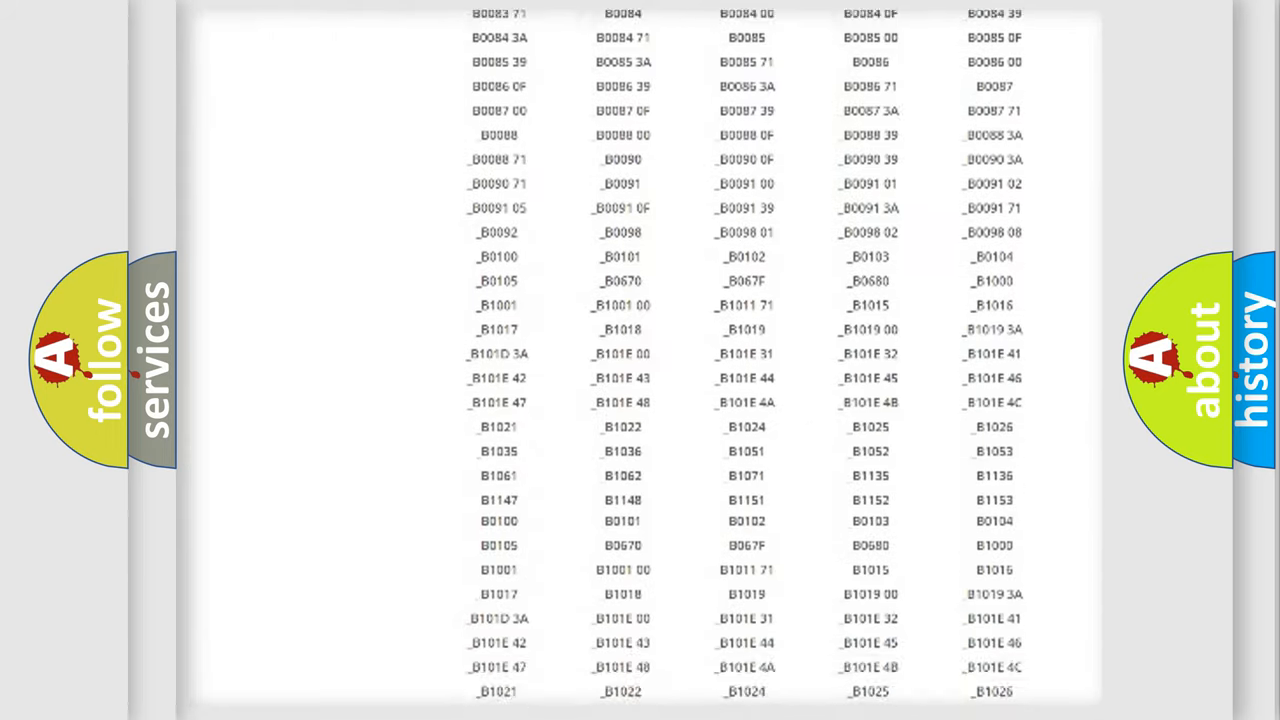
scroll(down, 3)
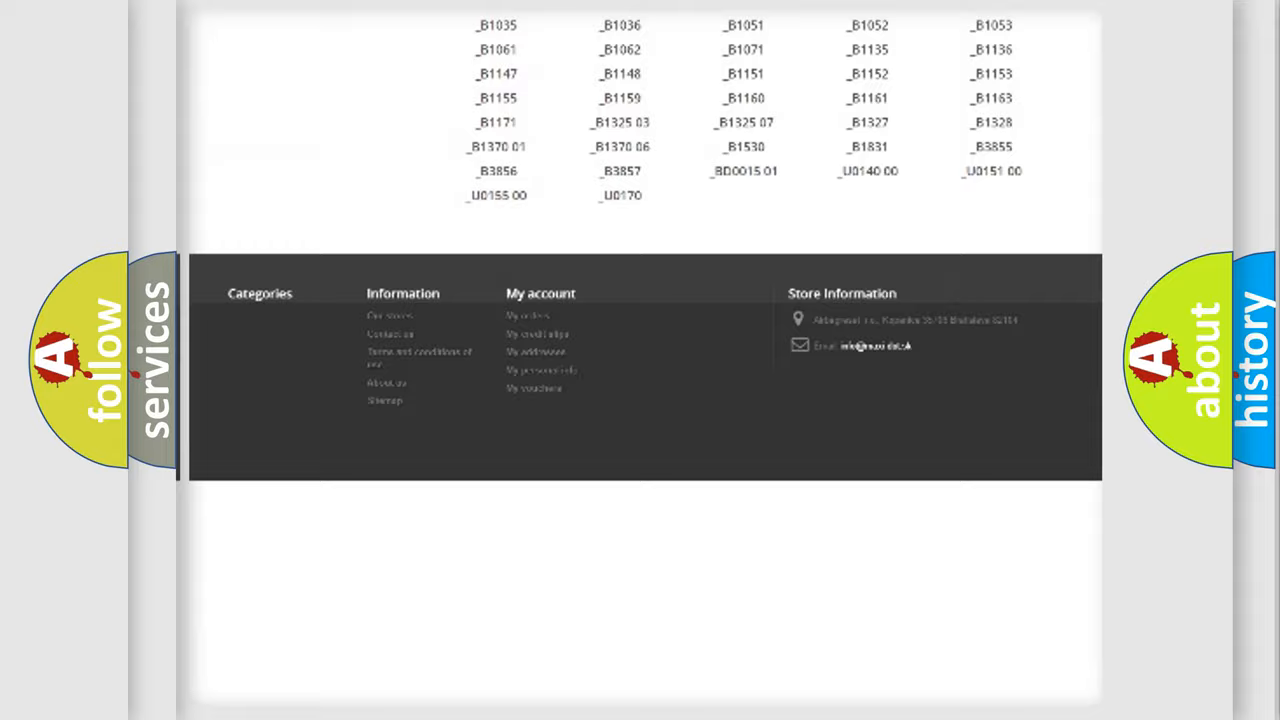
scroll(up, 3)
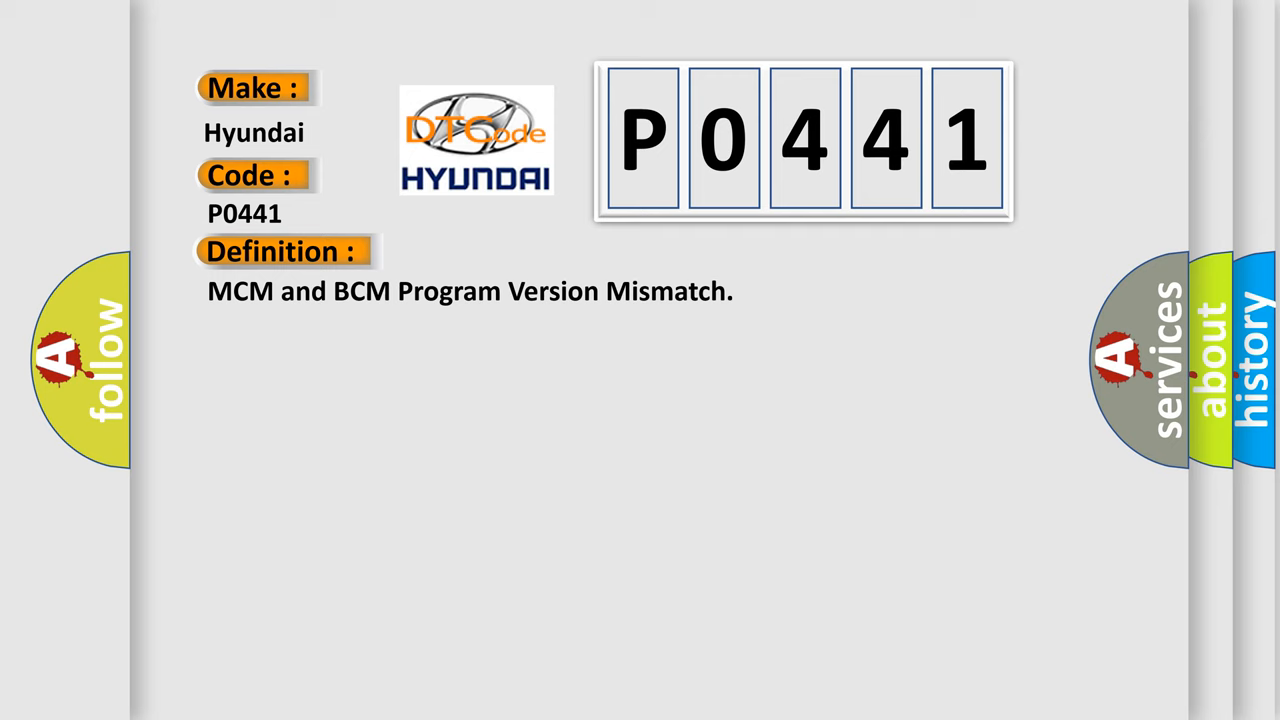
Step: Advance the Hyundai P0441 slide to reveal the incomplete MCM update description and ignition warning
click(520, 251)
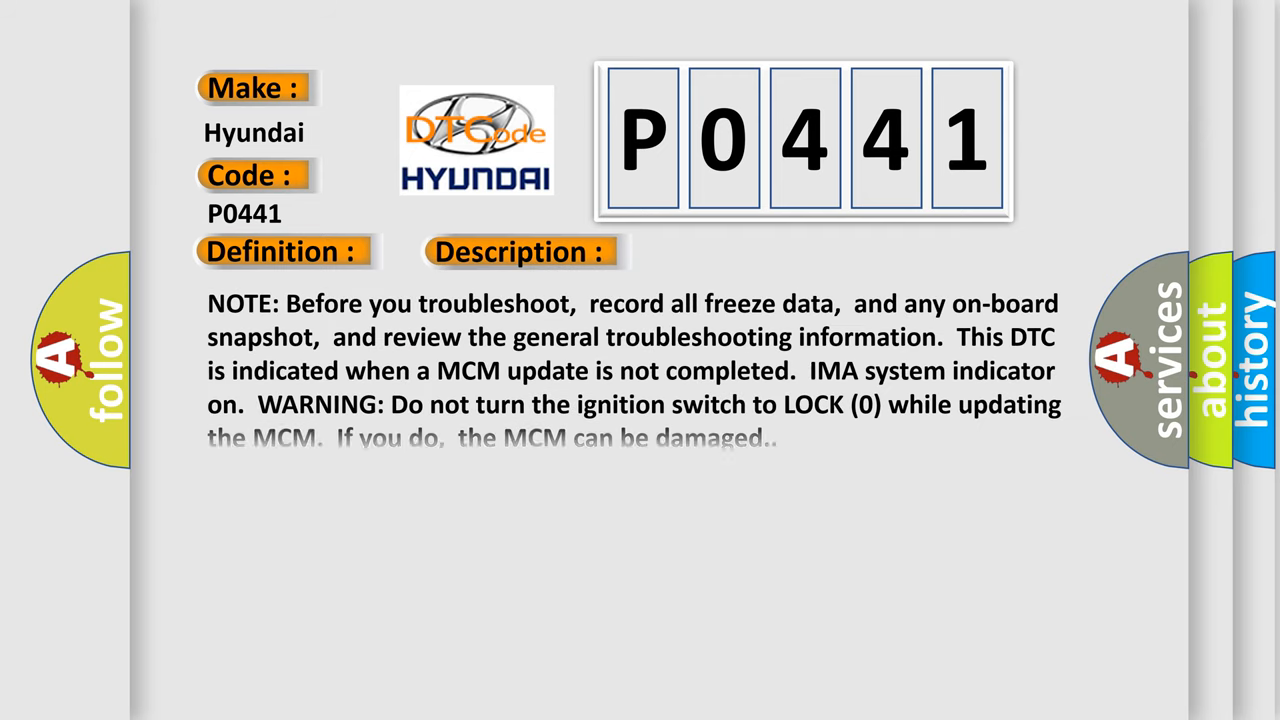